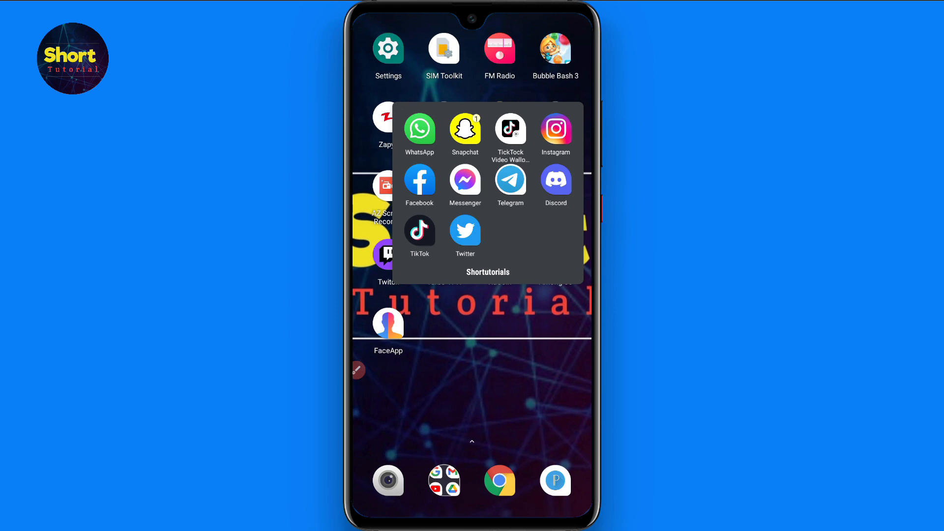
Step: Launch Facebook from the Shortutorials folder so the news feed appears
{"action": "left_click", "coordinate": [420, 179]}
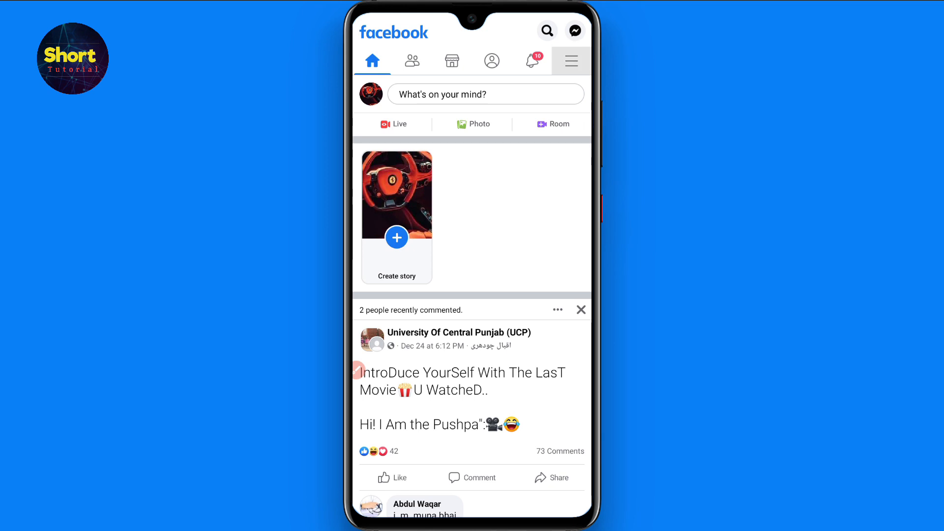
Step: Reach the Active Status page through the menu's Settings & Privacy, Audience and Visibility
{"action": "left_click", "coordinate": [570, 60]}
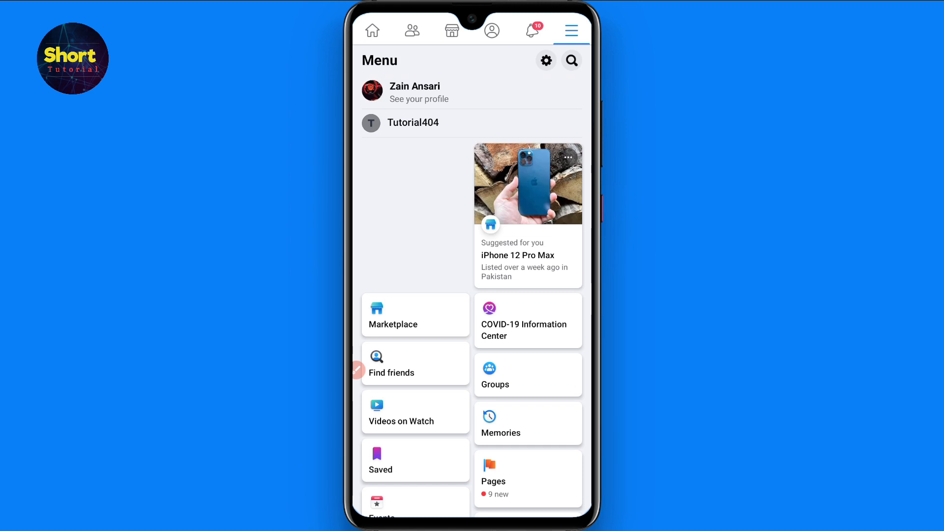
{"action": "scroll", "scroll_direction": "down", "scroll_amount": 3}
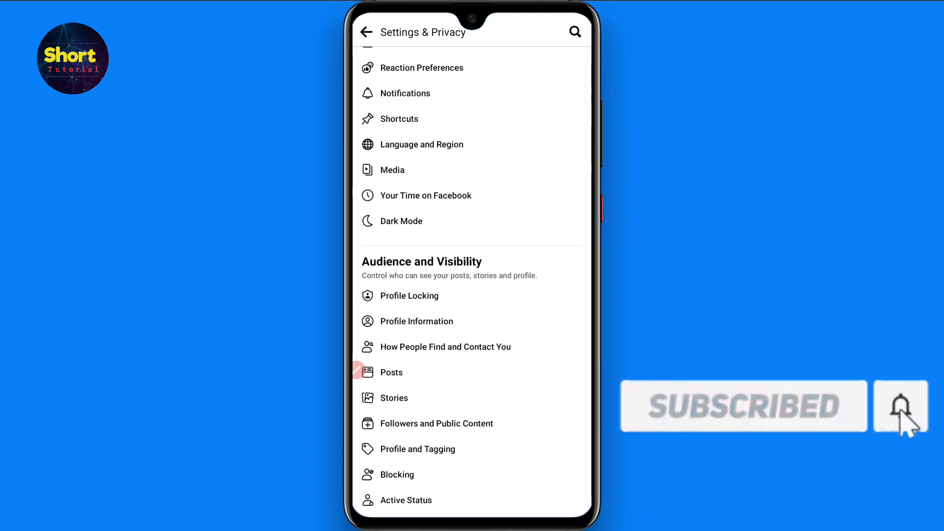
{"action": "scroll", "scroll_direction": "down", "scroll_amount": 3}
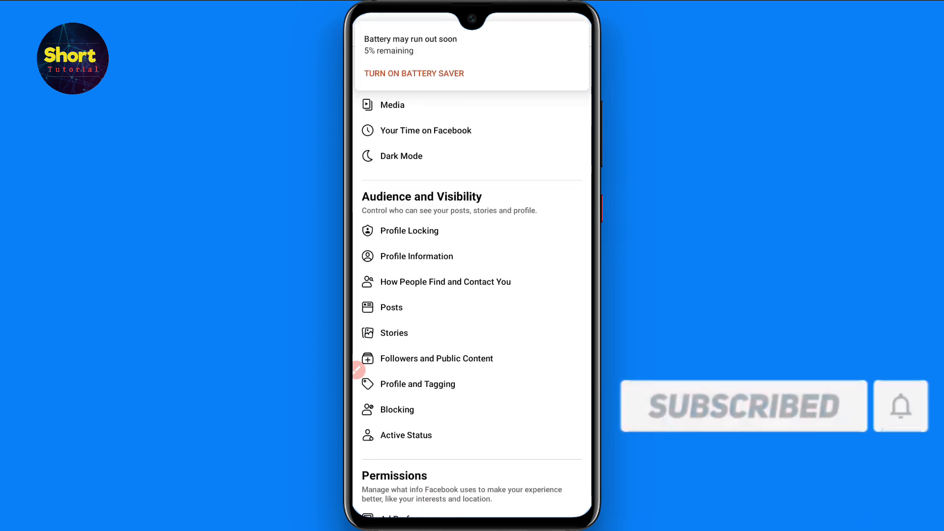
{"action": "scroll", "scroll_direction": "up", "scroll_amount": 3}
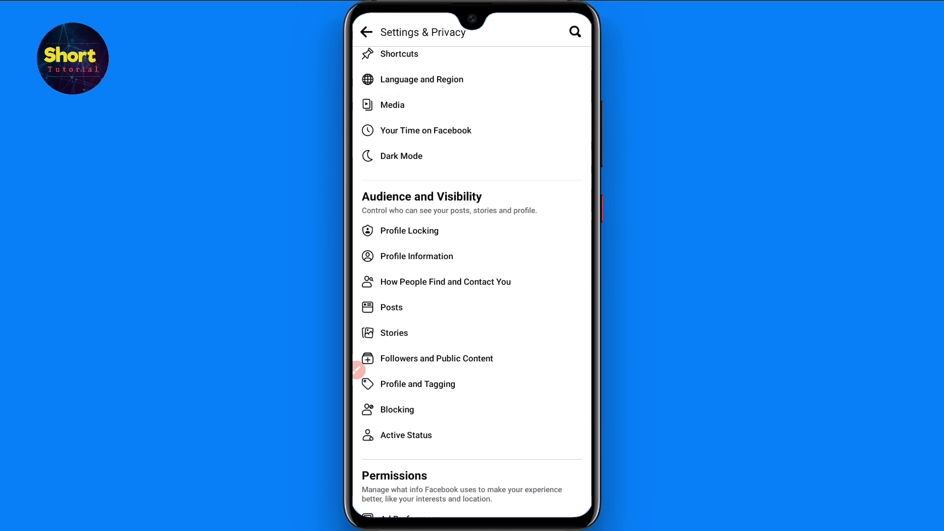
{"action": "left_click", "coordinate": [406, 435]}
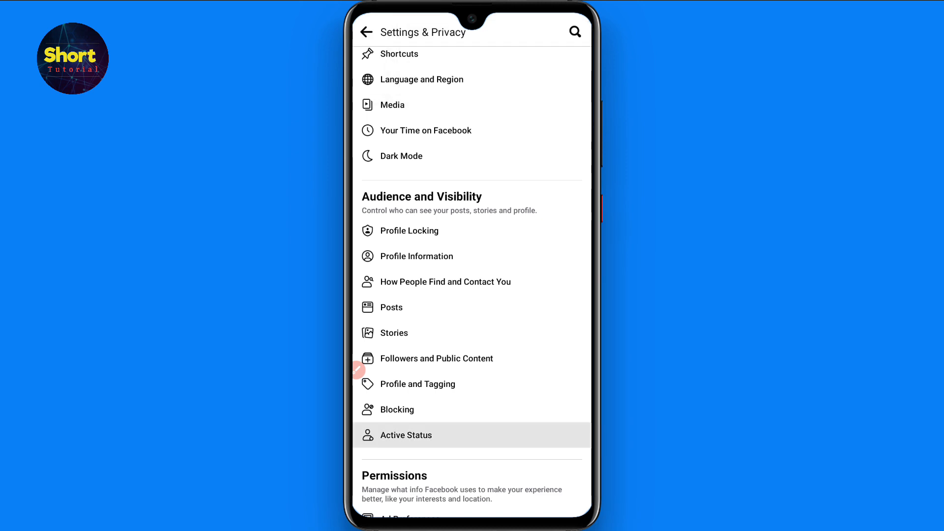
{"action": "left_click", "coordinate": [406, 434]}
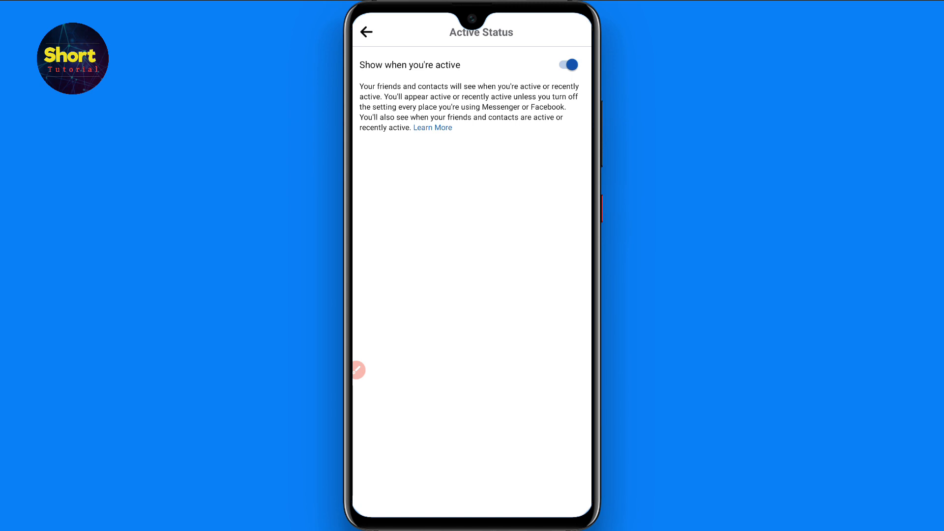
Step: Switch off 'Show when you're active' and confirm with TURN OFF
{"action": "left_click", "coordinate": [567, 65]}
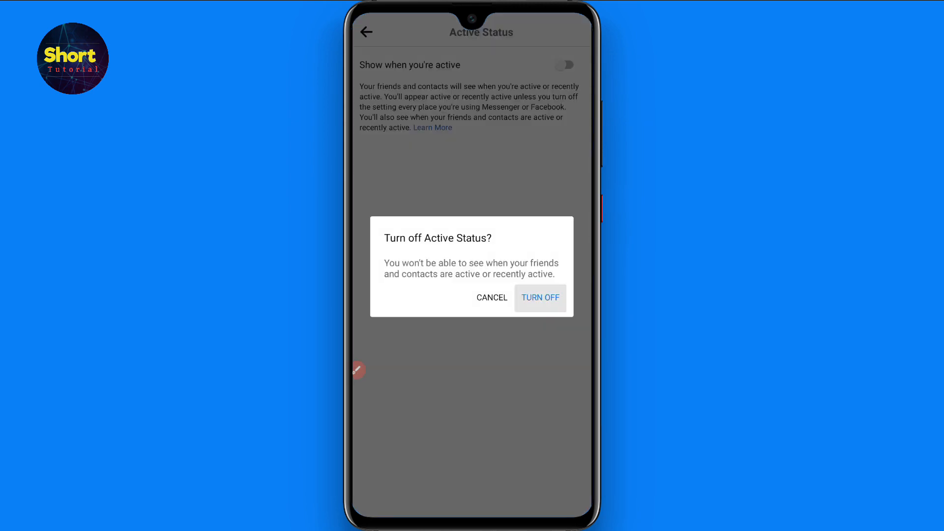
{"action": "left_click", "coordinate": [539, 297]}
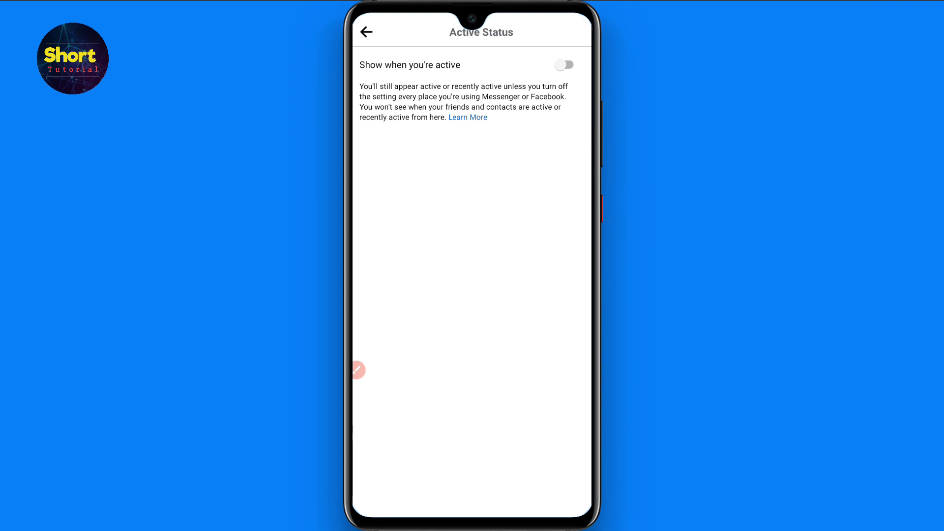